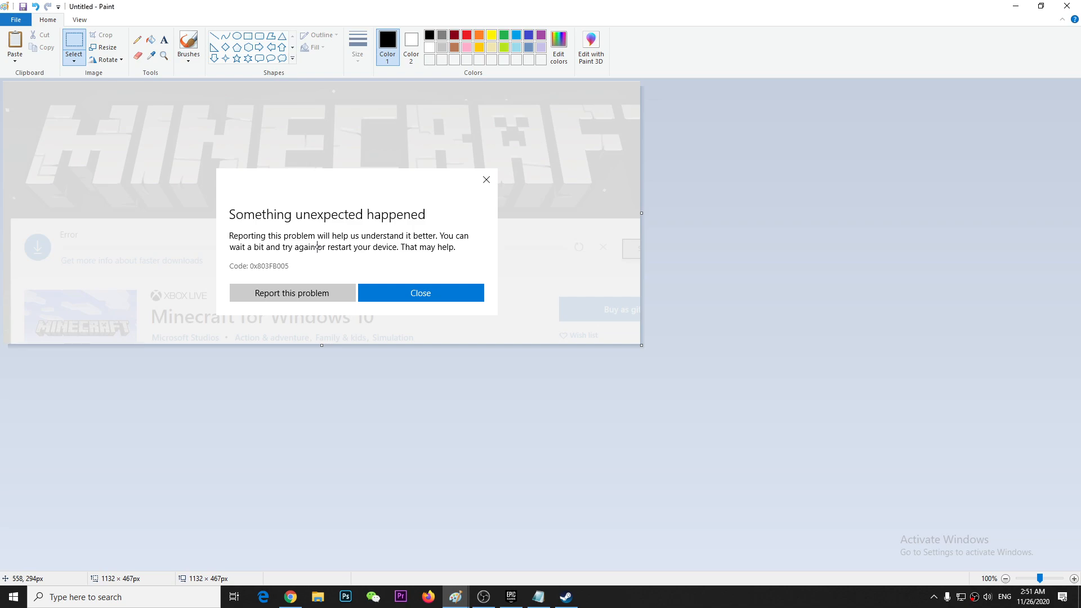
mouse_move(217, 392)
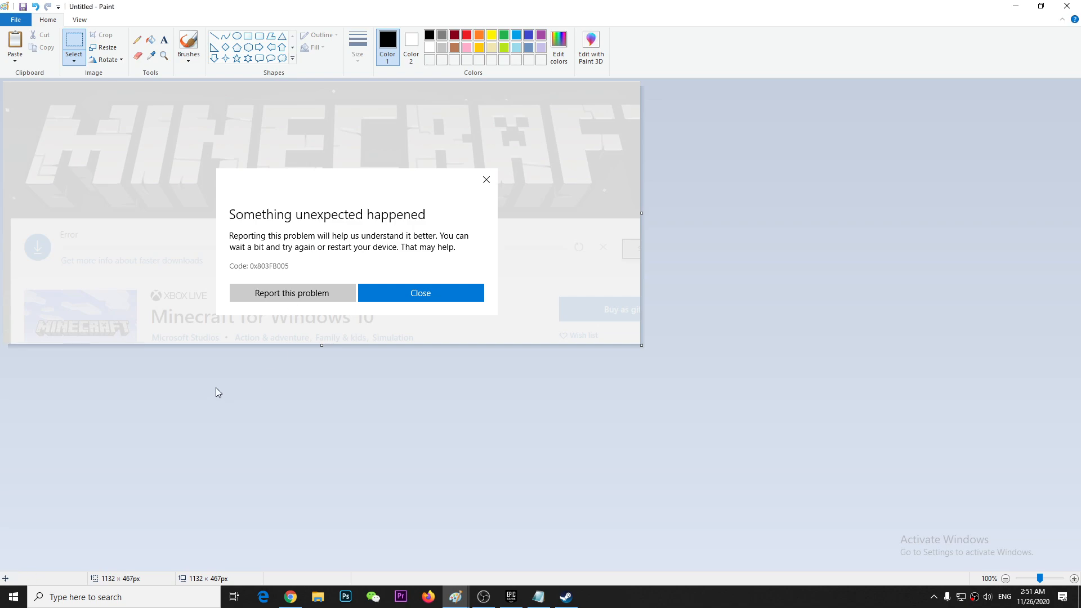
- Launch Command Prompt as administrator from the Start menu search for 'cmd'
left_click(13, 597)
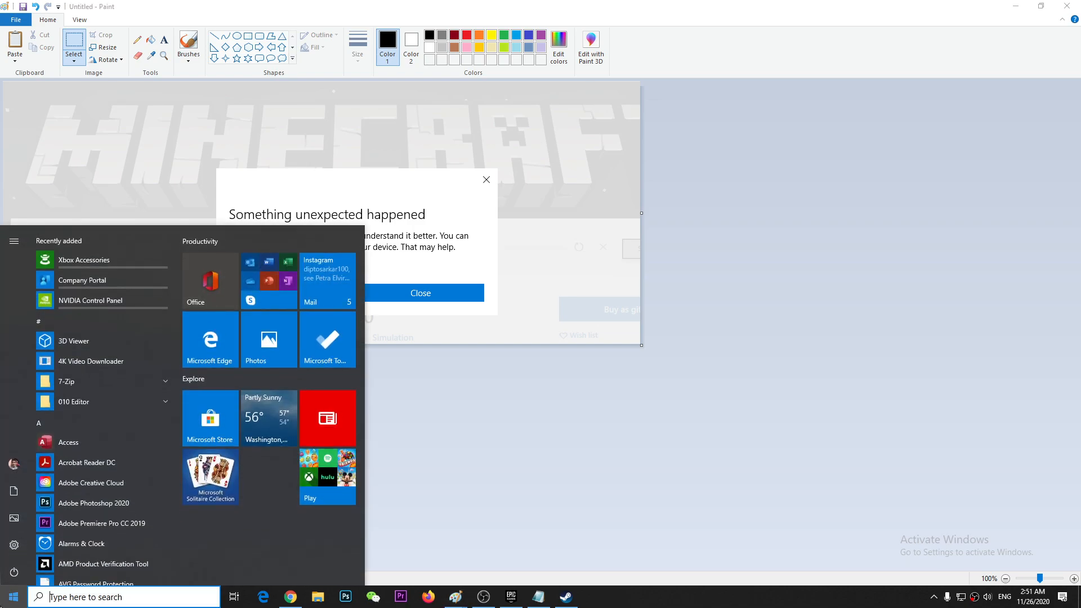
type("cmd")
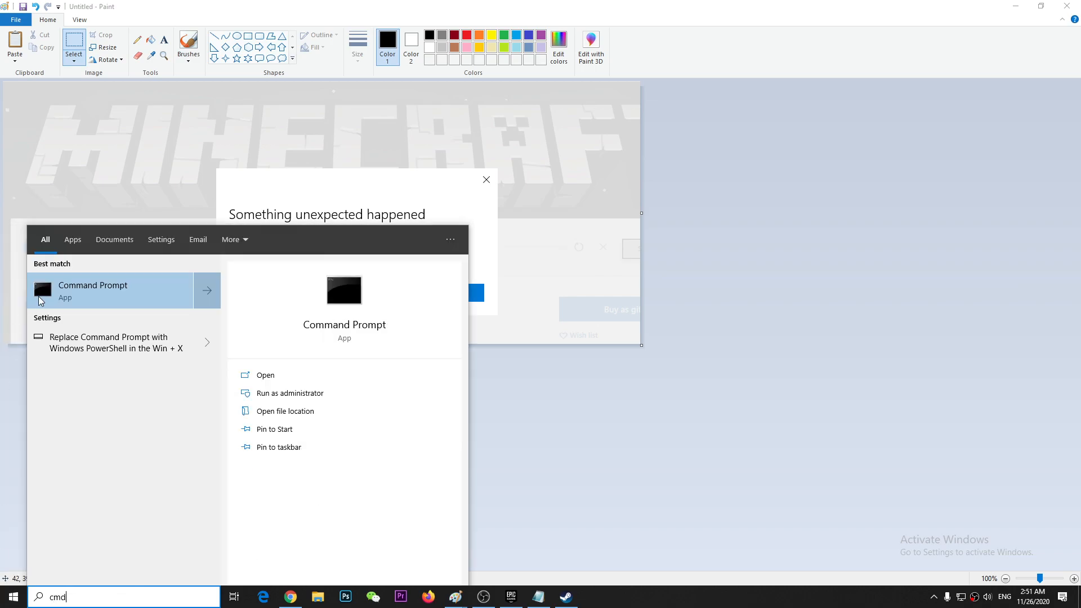
right_click(93, 290)
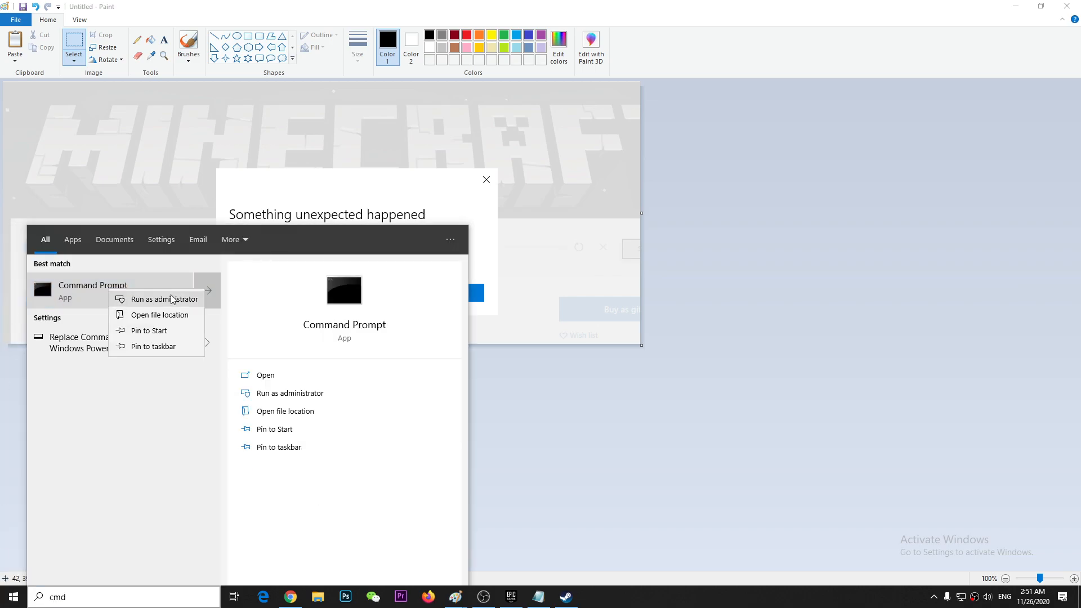
left_click(165, 299)
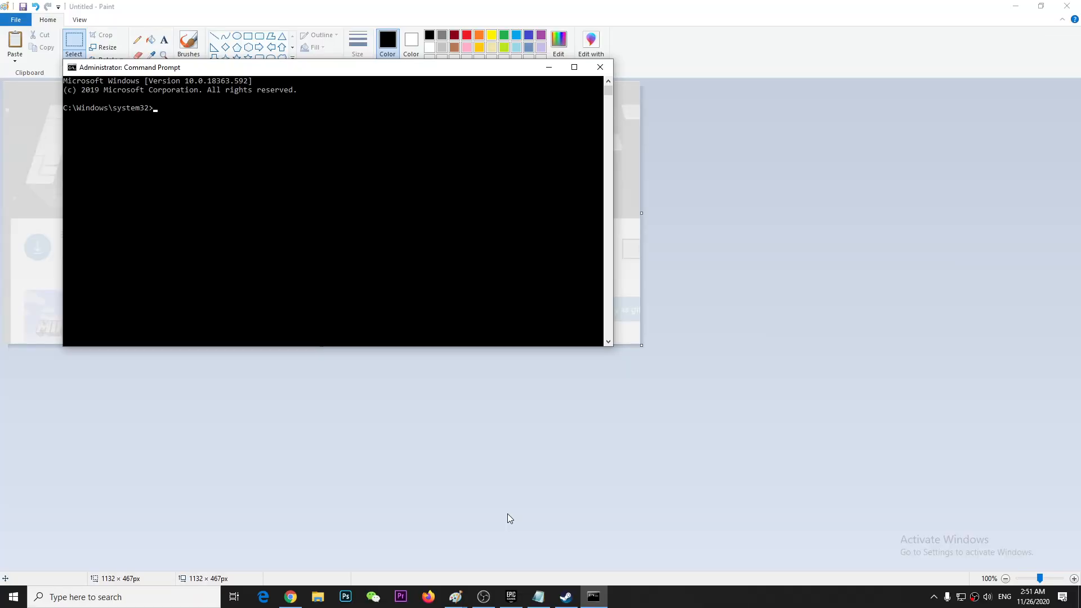
mouse_move(538, 597)
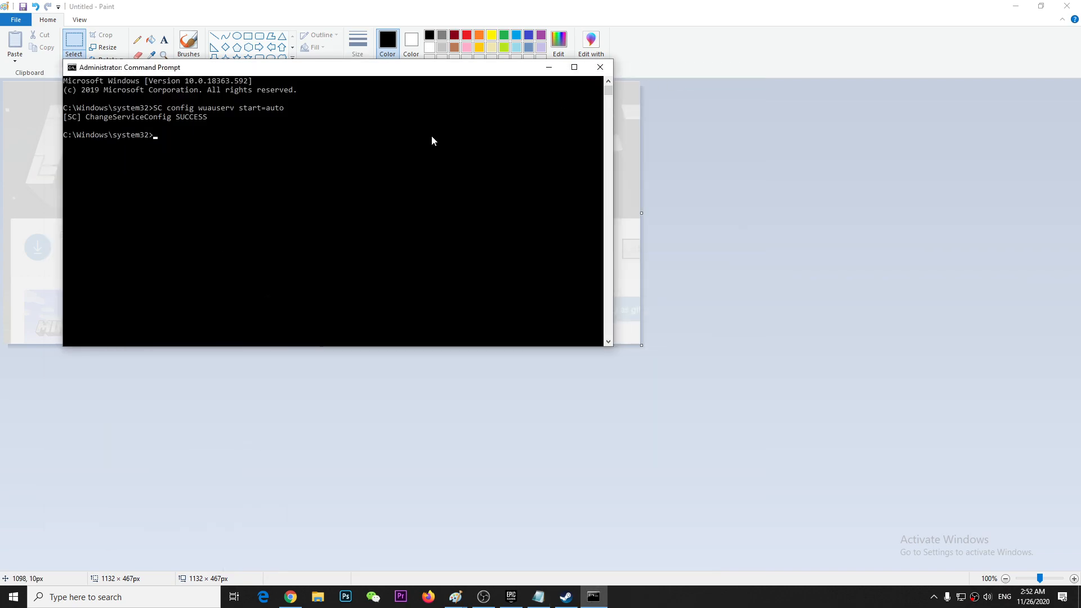
- Run 'SC config bits start=auto' to set the BITS service to automatic startup
type("SC config bits start=auto")
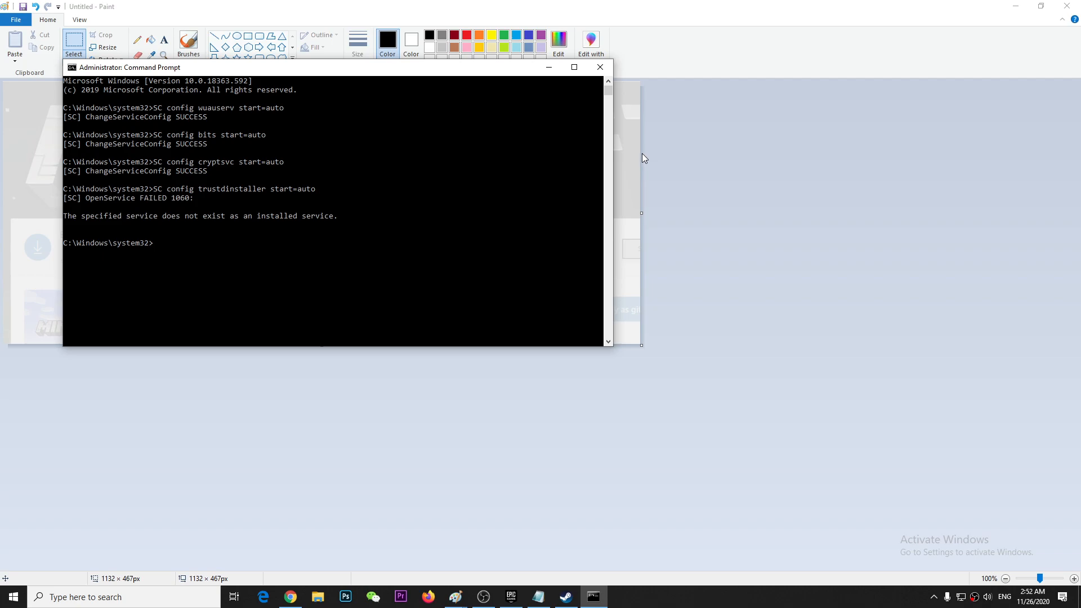
- Exit the administrator Command Prompt, returning to the Paint screenshot
type("exit")
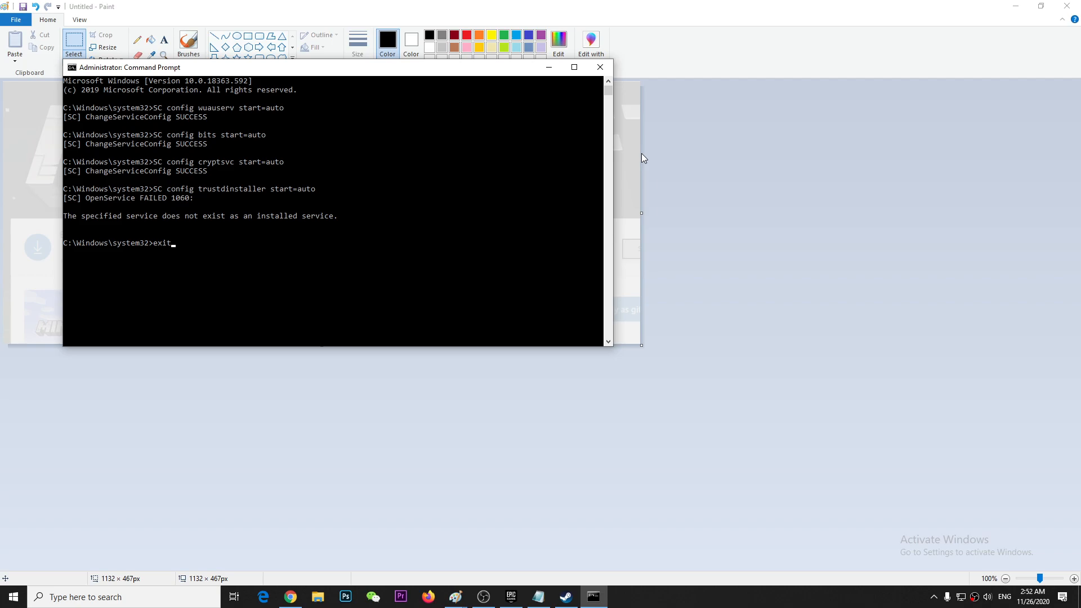
key("Enter")
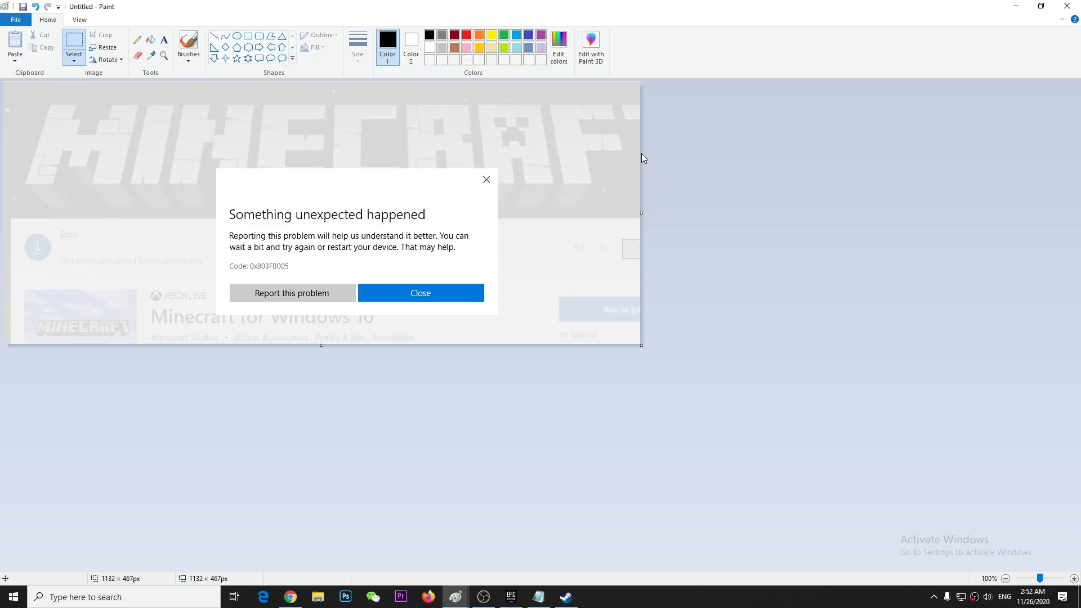